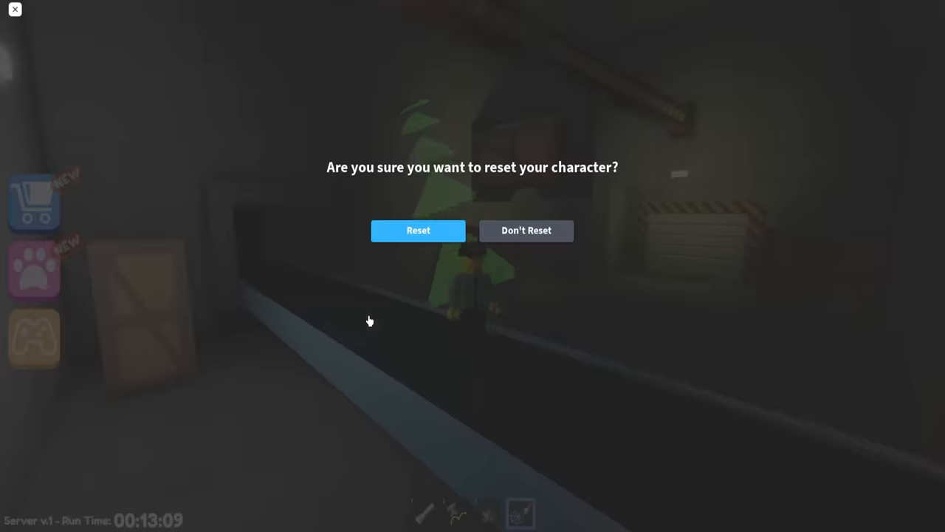
# Step: Respond to the reset-character confirmation prompt
pyautogui.click(418, 230)
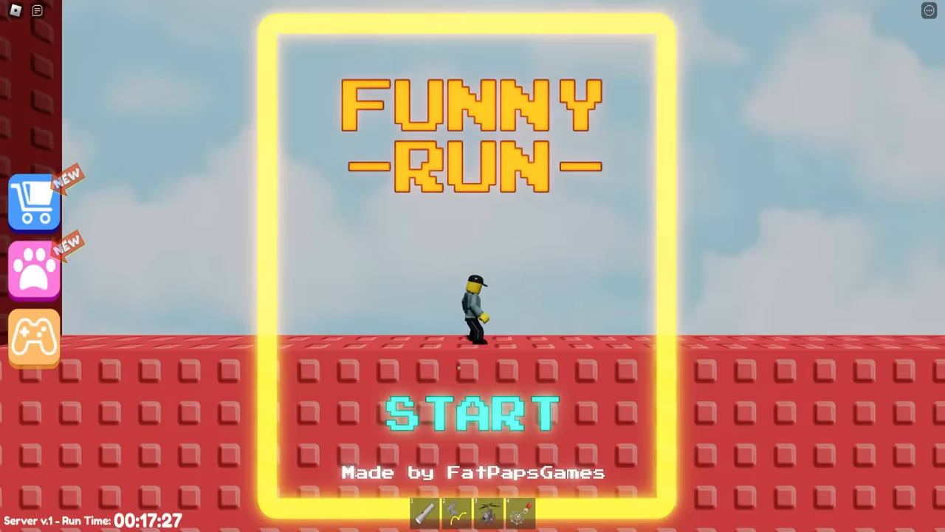
# Step: Click through the Funny Run title screen to resume in the warehouse level
pyautogui.click(472, 412)
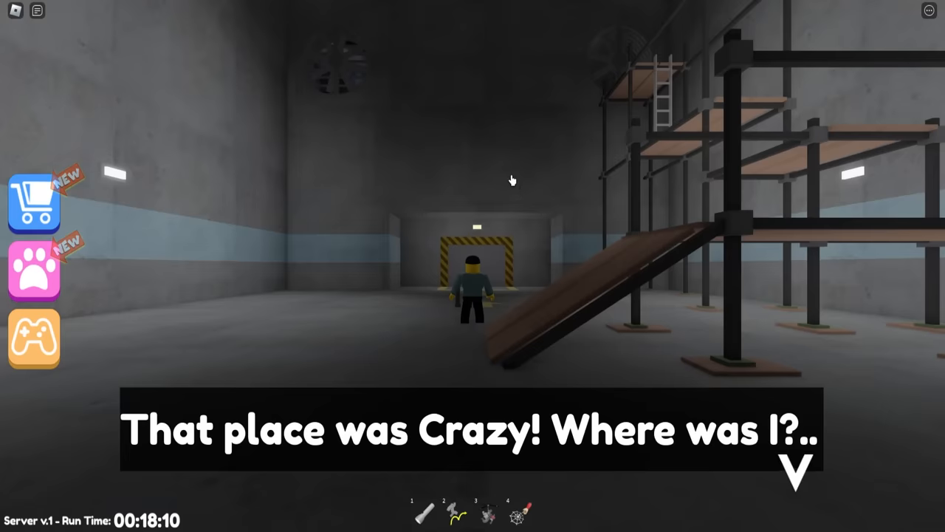
pyautogui.moveTo(524, 466)
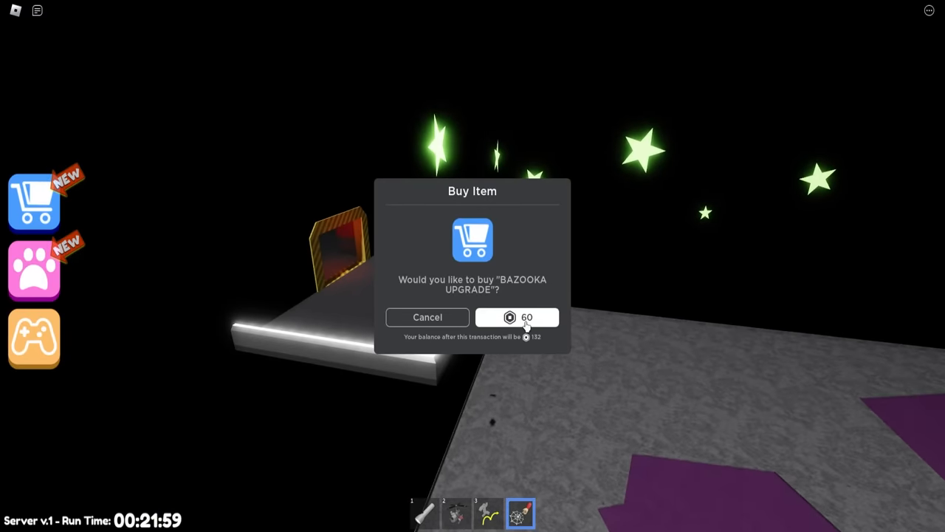
# Step: Pay 60 Robux for the Bazooka Upgrade and close the success message
pyautogui.click(517, 317)
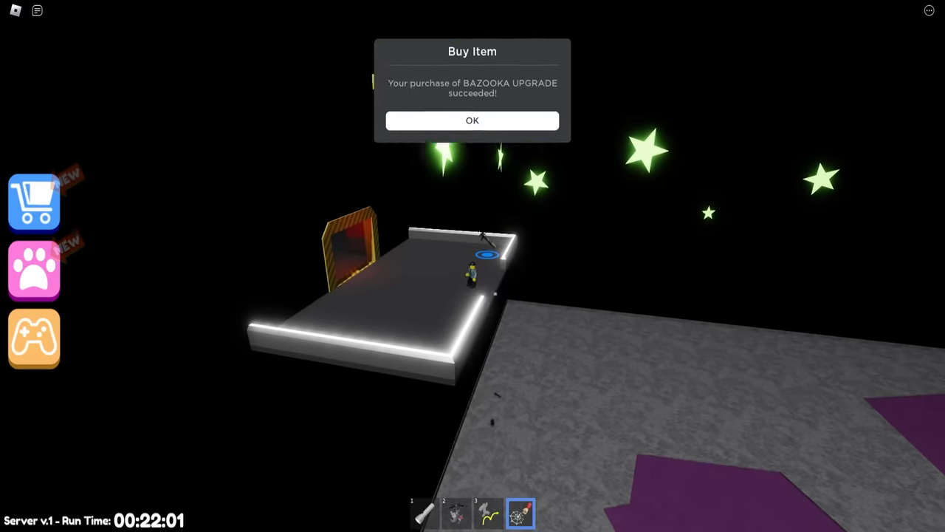
pyautogui.click(472, 120)
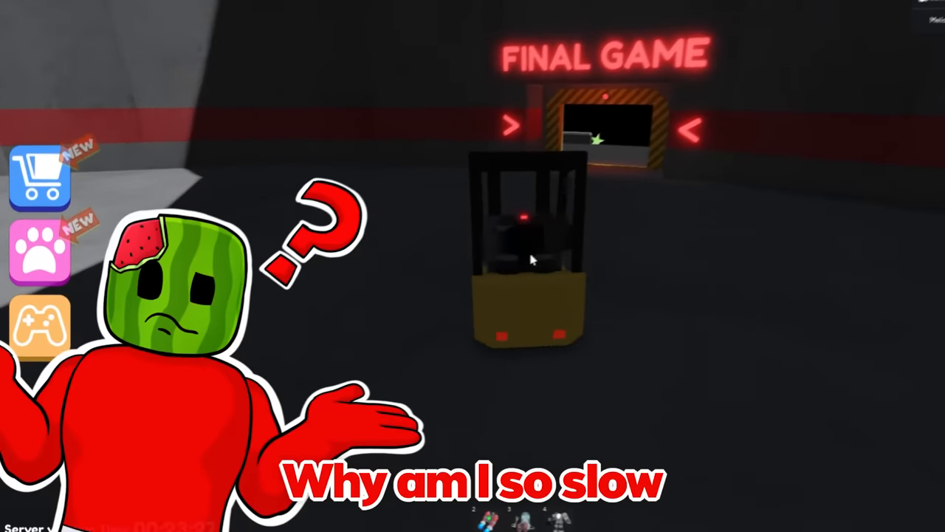
# Step: Open the Shop to view the 50-Robux Star Boost invincibility item
pyautogui.click(40, 175)
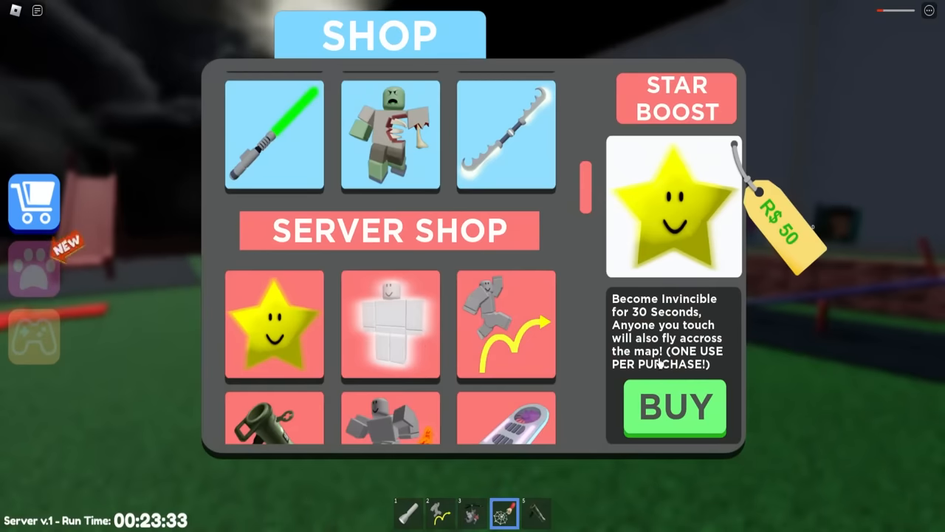
pyautogui.moveTo(236, 457)
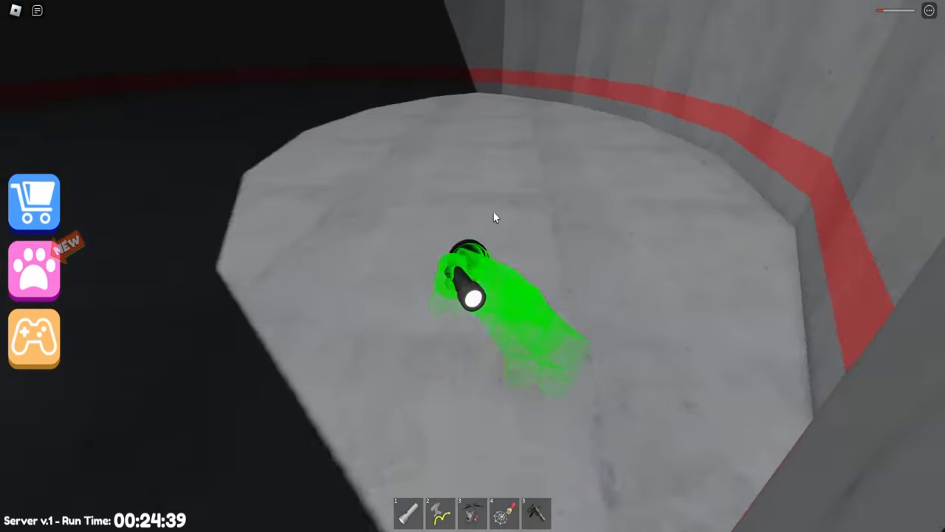
pyautogui.press('4')
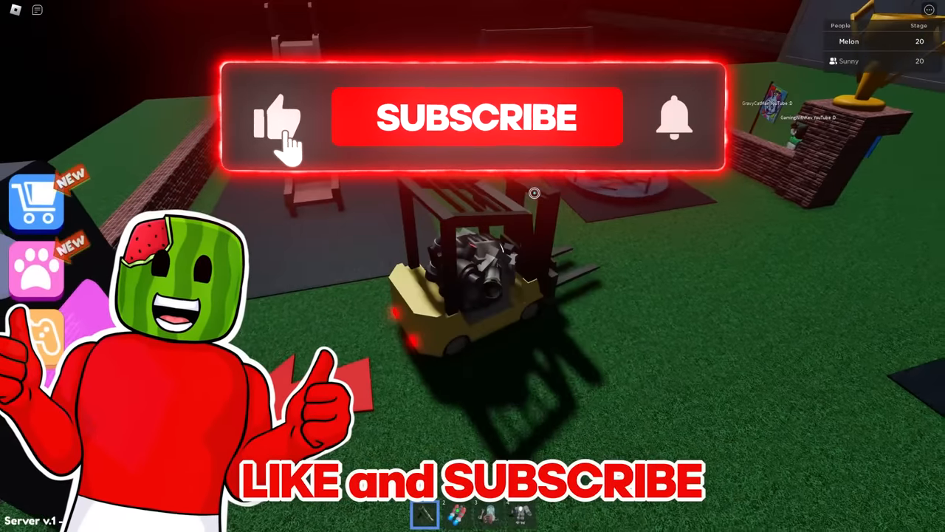
# Step: Reach the trophy-room lawn on the forklift with both players at stage 20
pyautogui.click(476, 115)
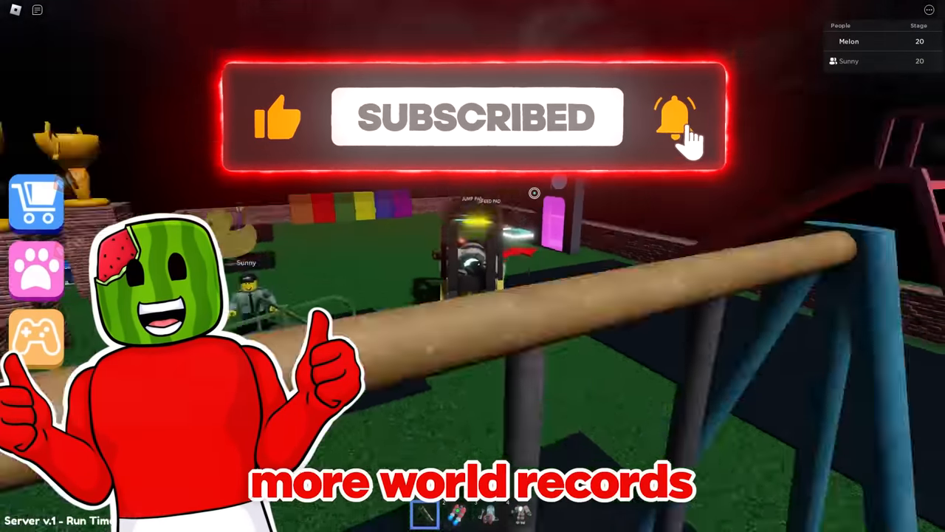